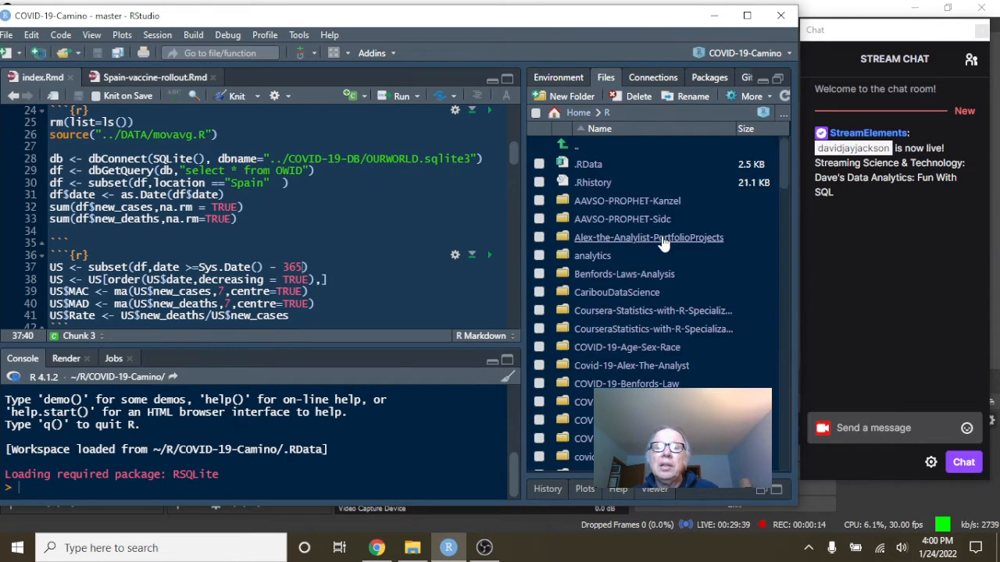
- Open the Covid-19-India folder and load its India-vaccine-rollout.Rmd notebook in the editor
{"action": "scroll", "scroll_direction": "down", "scroll_amount": 3}
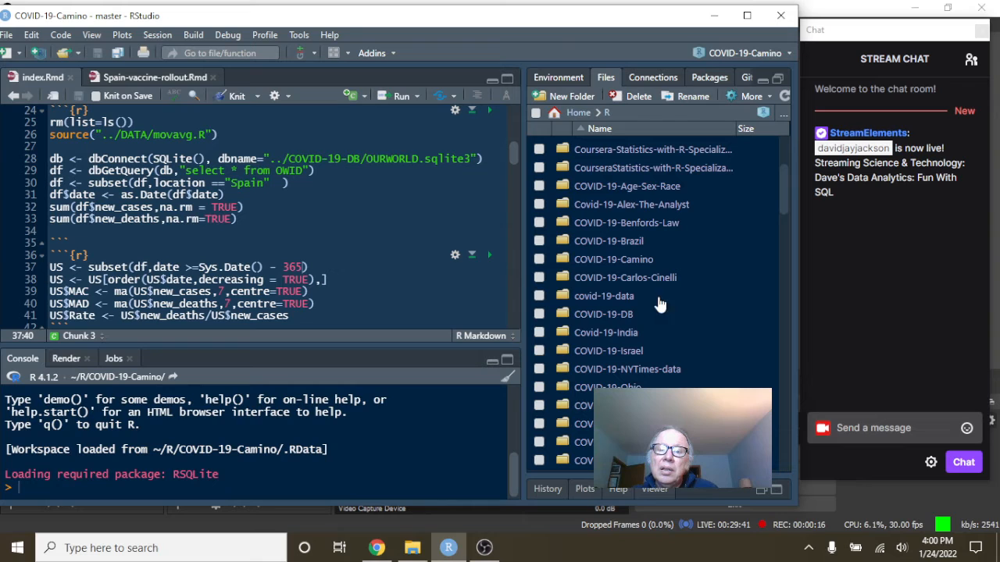
{"action": "double_click", "coordinate": [606, 331]}
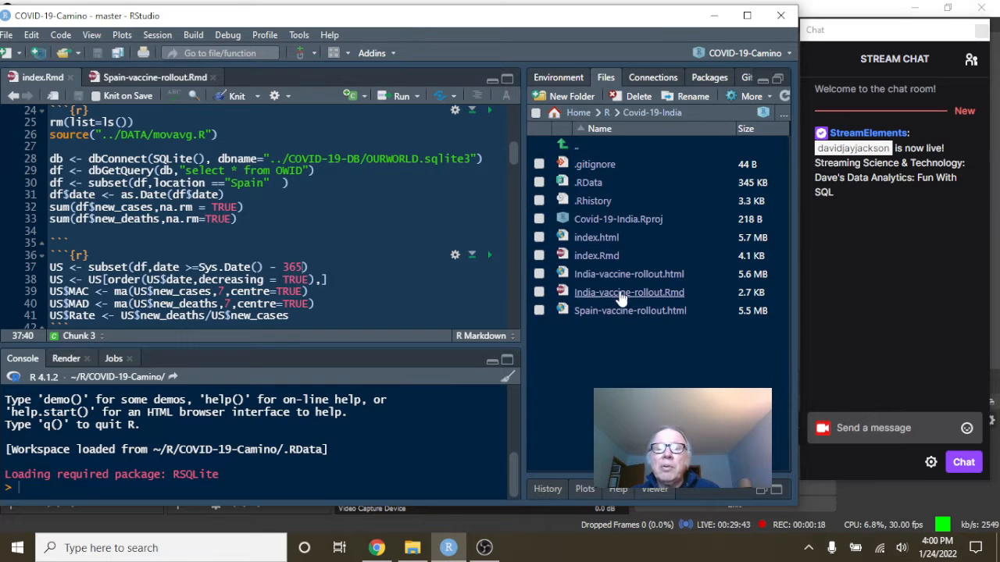
{"action": "double_click", "coordinate": [619, 219]}
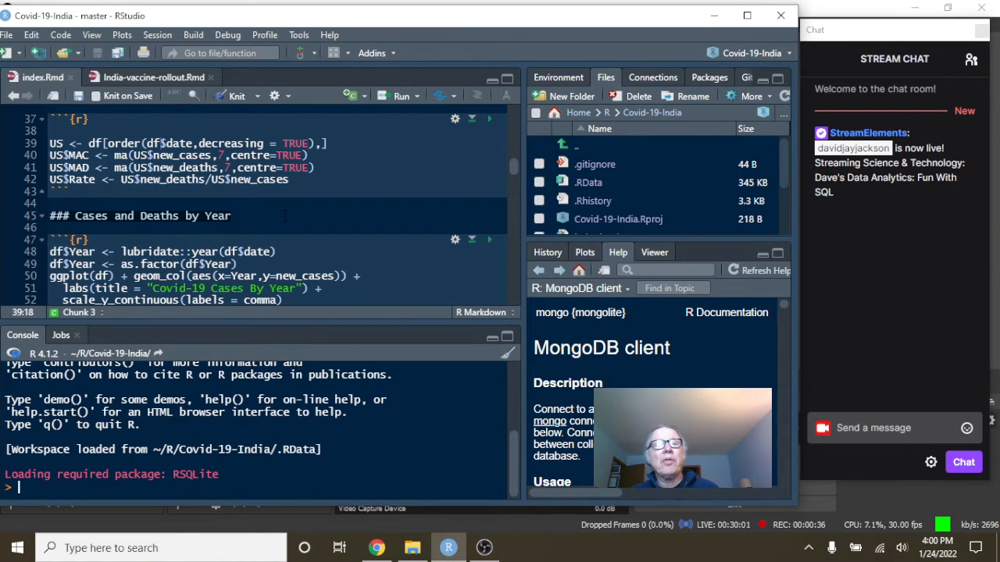
- Knit India-vaccine-rollout.Rmd so its HTML report appears in the preview
{"action": "left_click", "coordinate": [150, 78]}
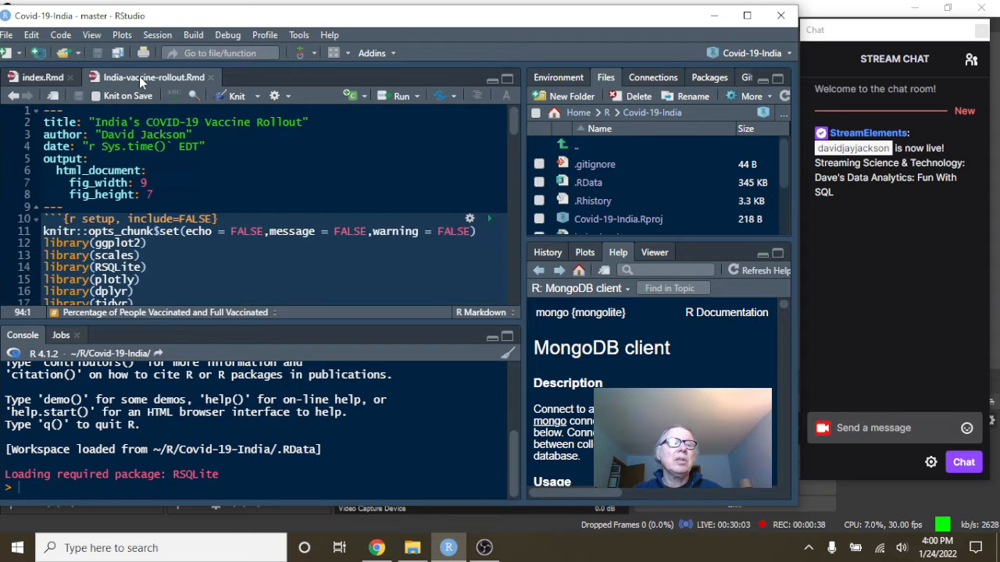
{"action": "left_click", "coordinate": [235, 96]}
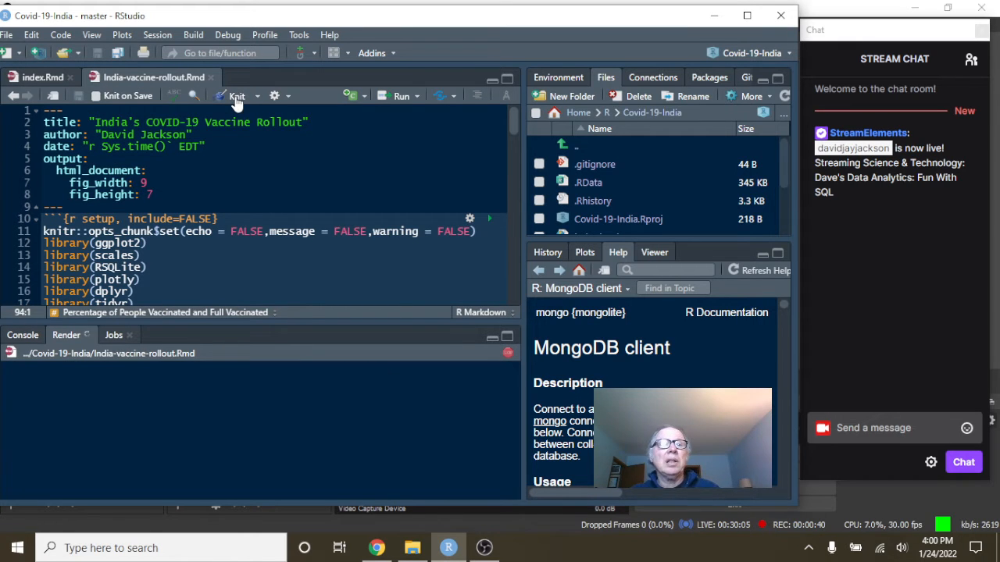
{"action": "left_click", "coordinate": [237, 95]}
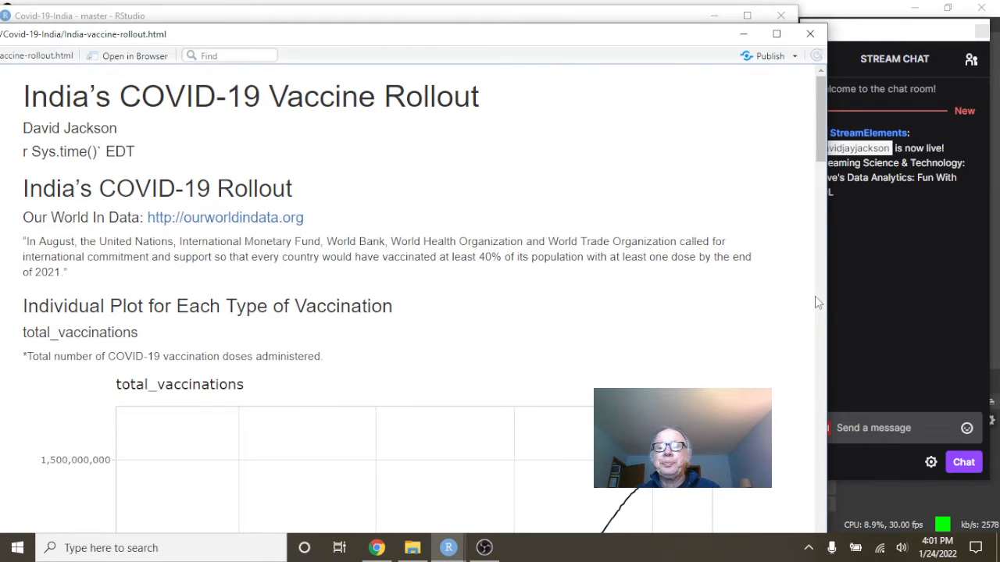
- Scroll through the vaccine rollout report's vaccination-count and percentage charts to the end
{"action": "scroll", "scroll_direction": "down", "scroll_amount": 3}
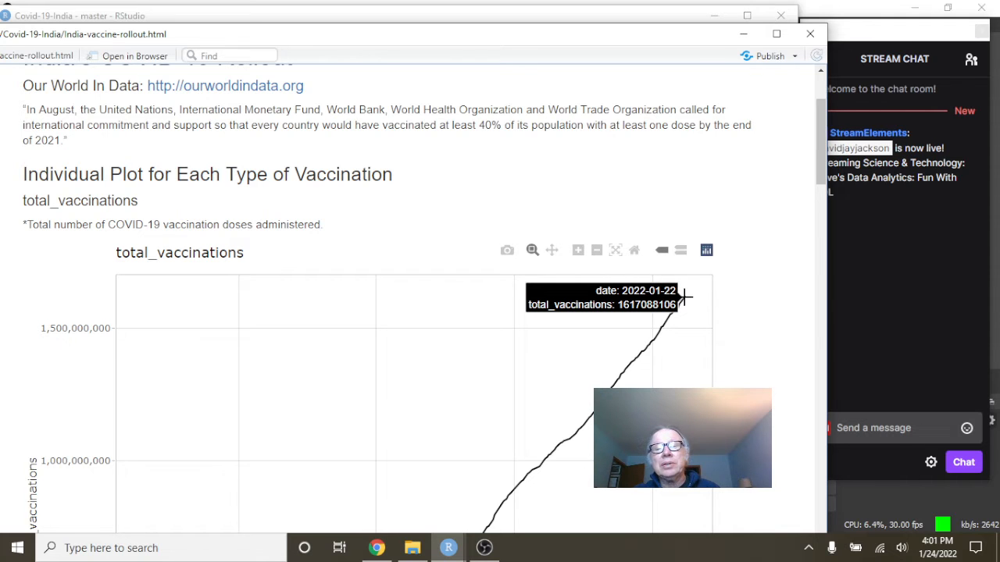
{"action": "scroll", "scroll_direction": "down", "scroll_amount": 3}
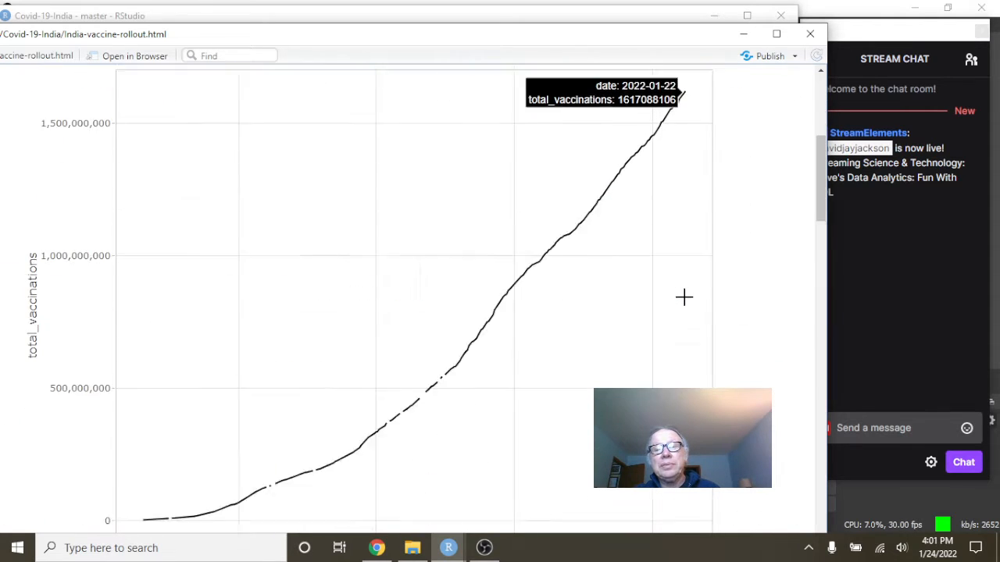
{"action": "scroll", "scroll_direction": "down", "scroll_amount": 3}
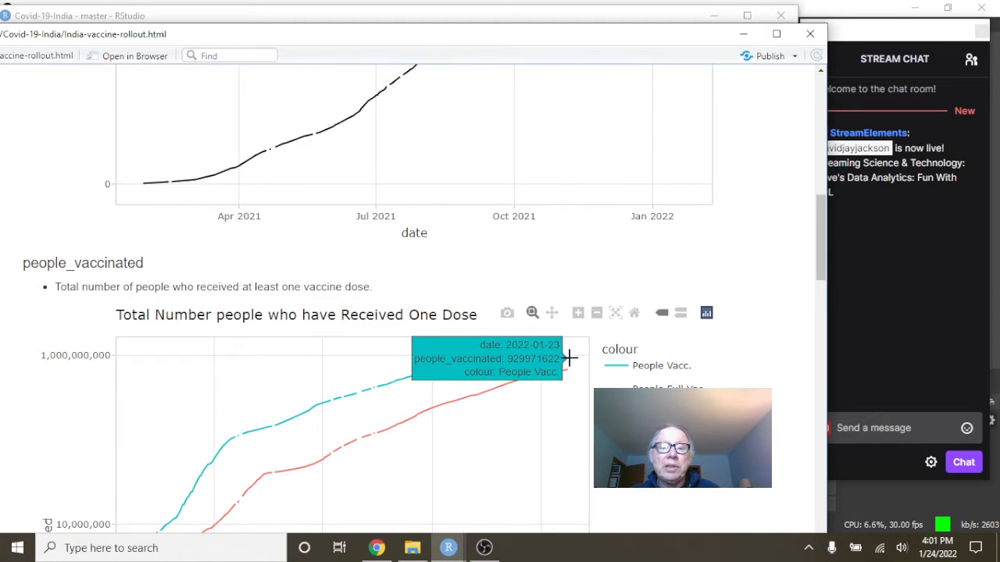
{"action": "mouse_move", "coordinate": [568, 367]}
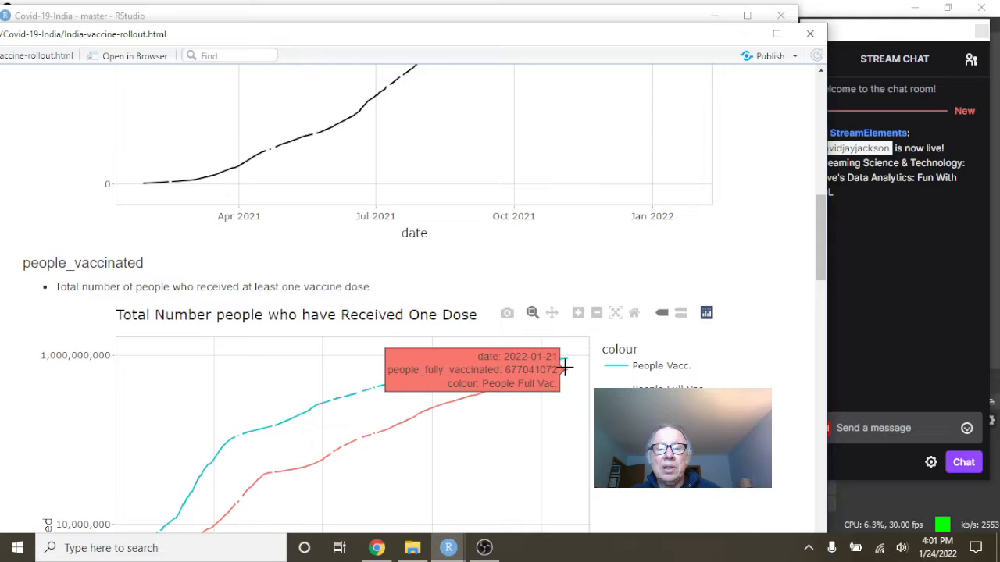
{"action": "scroll", "scroll_direction": "down", "scroll_amount": 3}
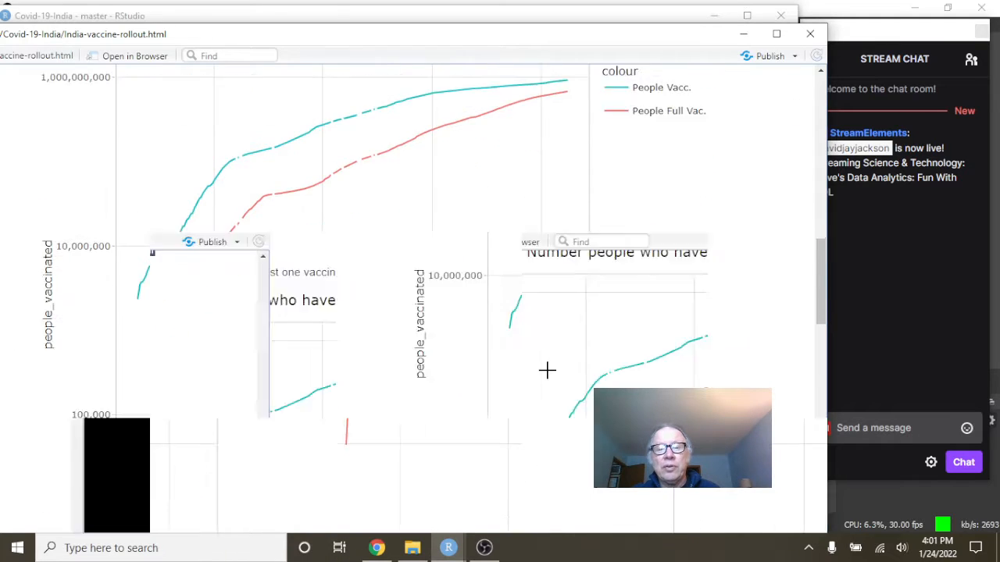
{"action": "scroll", "scroll_direction": "down", "scroll_amount": 3}
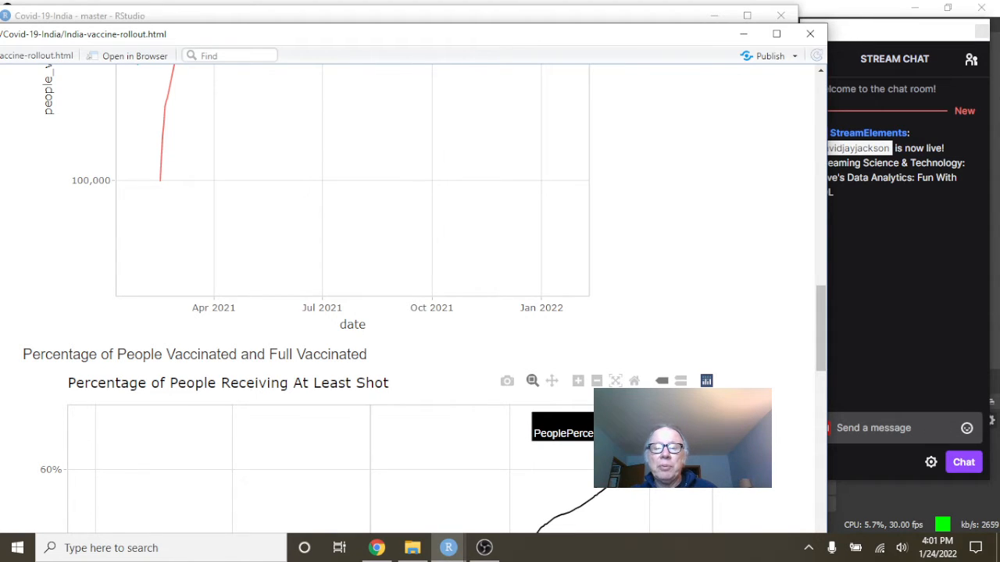
{"action": "scroll", "scroll_direction": "down", "scroll_amount": 3}
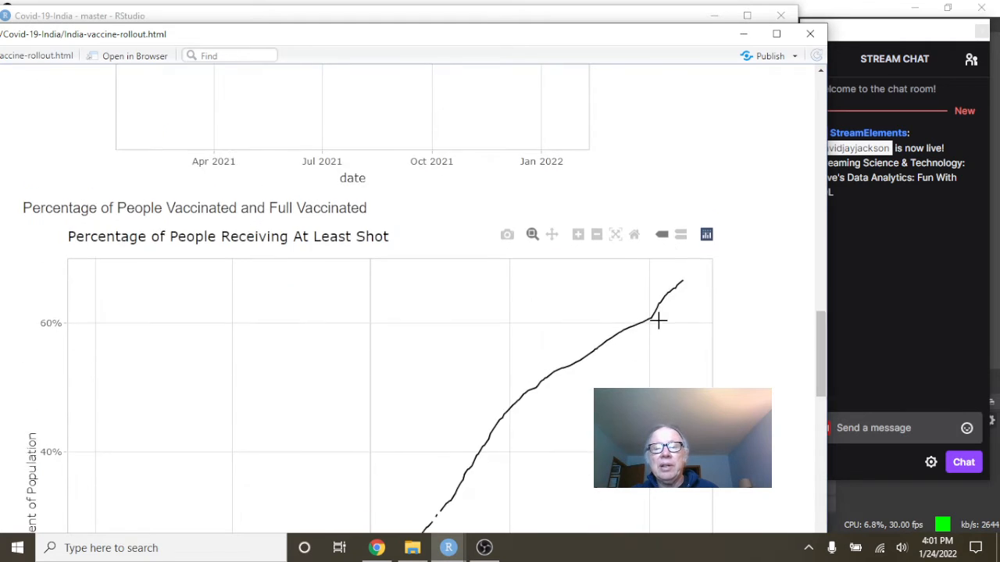
{"action": "scroll", "scroll_direction": "down", "scroll_amount": 3}
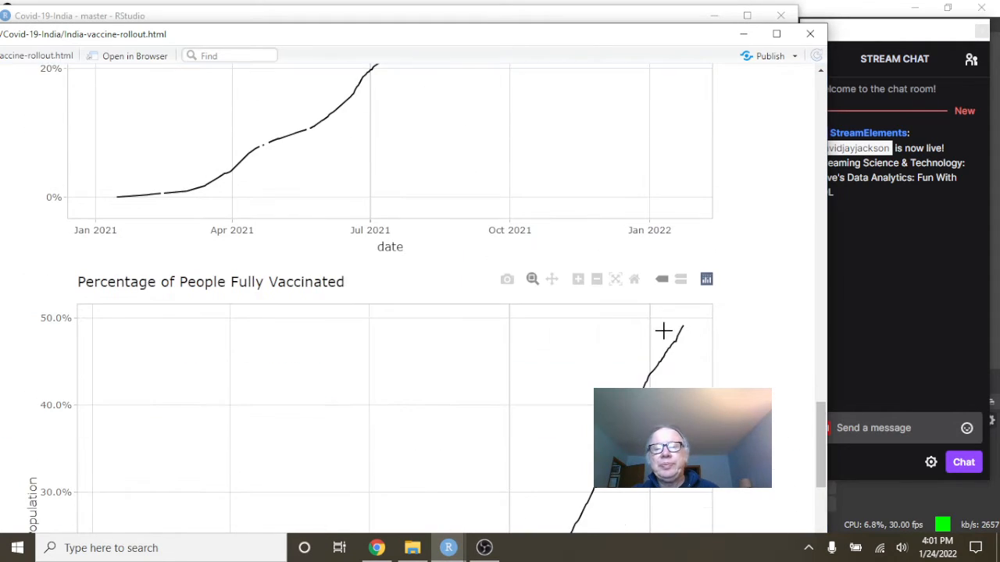
{"action": "mouse_move", "coordinate": [684, 321]}
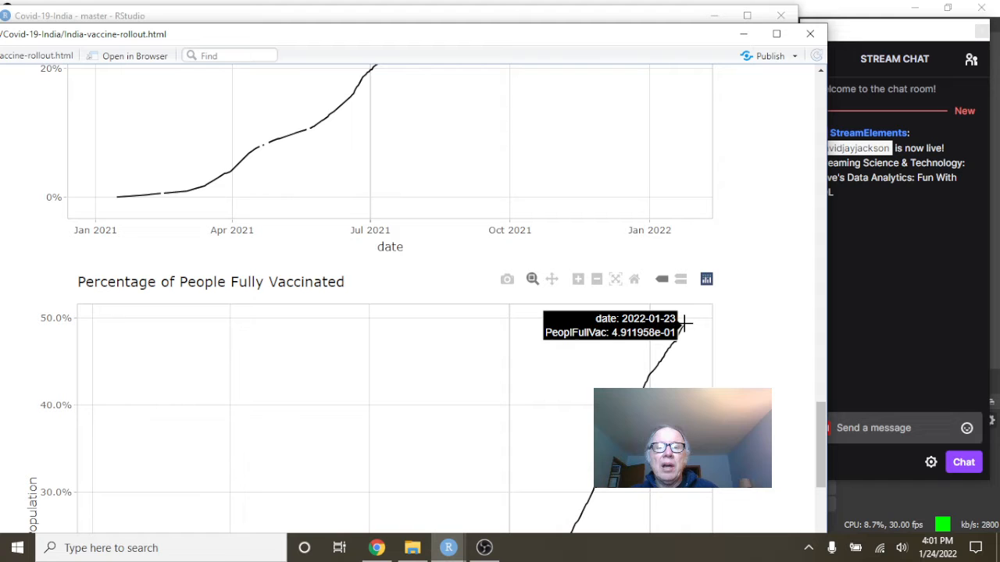
{"action": "scroll", "scroll_direction": "down", "scroll_amount": 3}
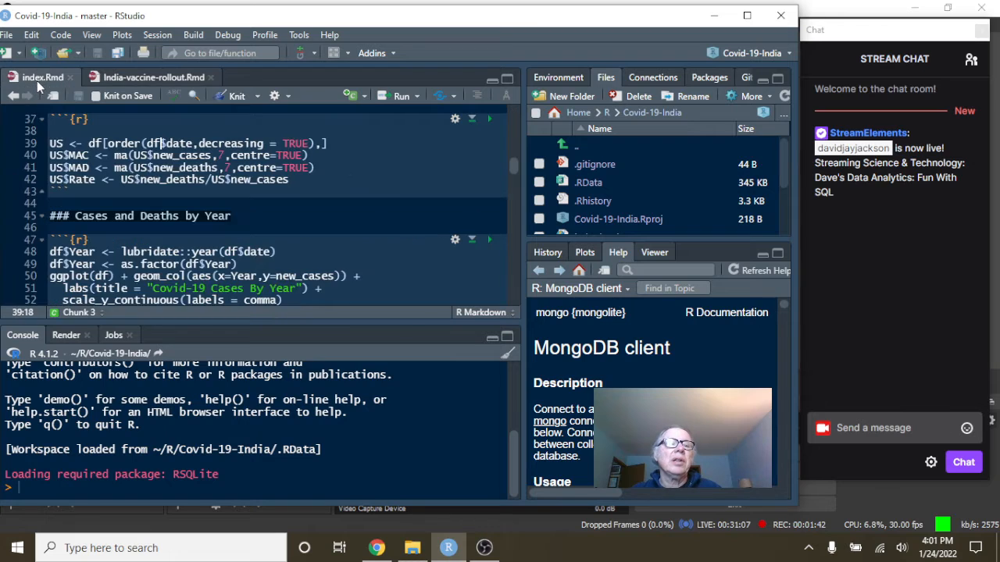
- Knit index.Rmd so the India cases report shows its cases-by-year chart in the preview
{"action": "left_click", "coordinate": [232, 96]}
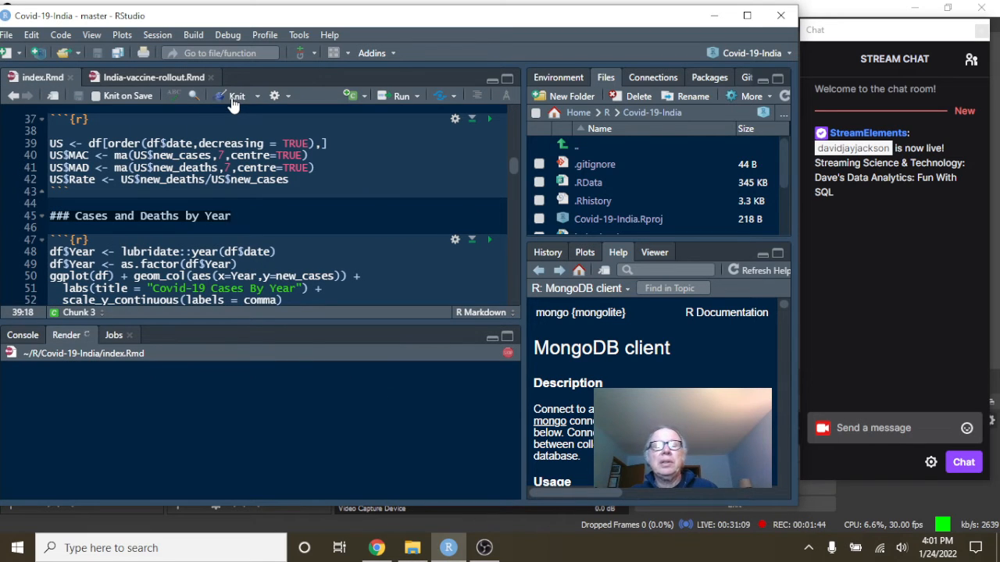
{"action": "left_click", "coordinate": [237, 96]}
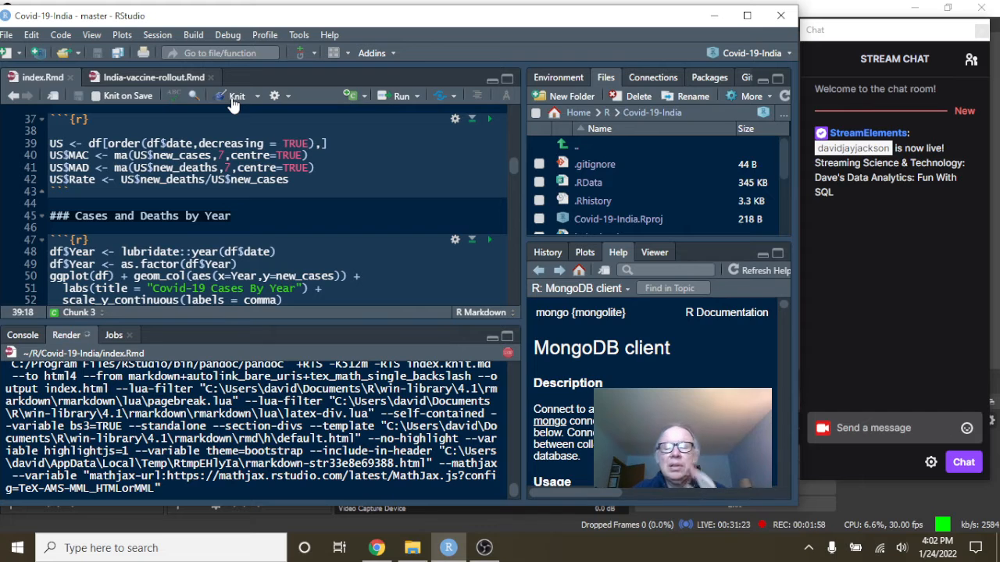
{"action": "left_click", "coordinate": [236, 95]}
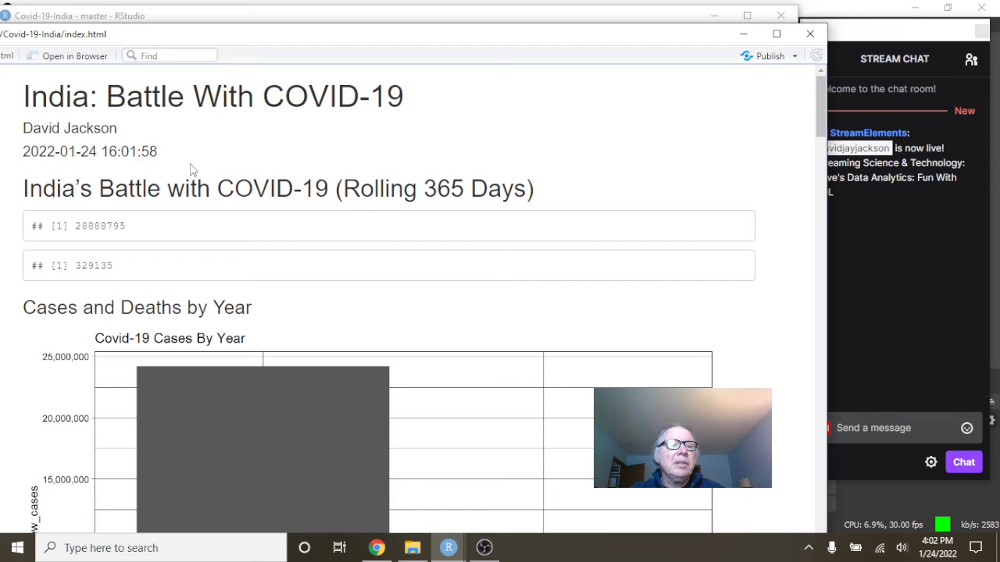
{"action": "mouse_move", "coordinate": [456, 230]}
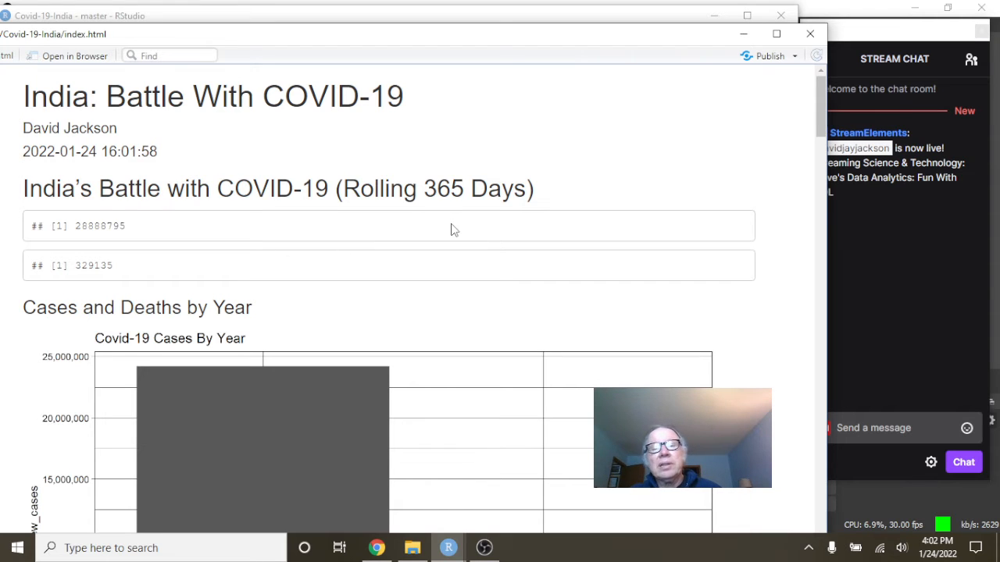
{"action": "mouse_move", "coordinate": [465, 238]}
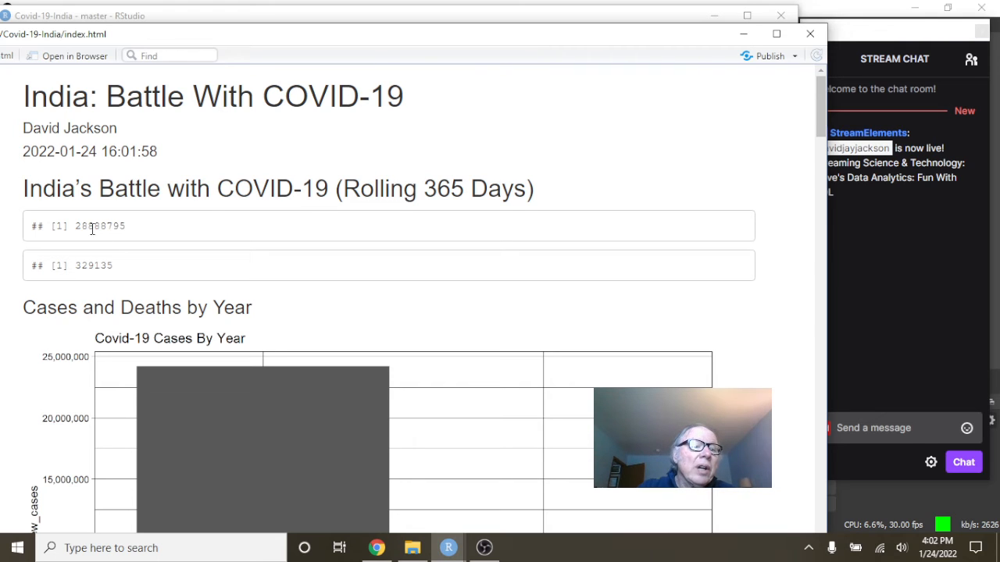
{"action": "mouse_move", "coordinate": [135, 231]}
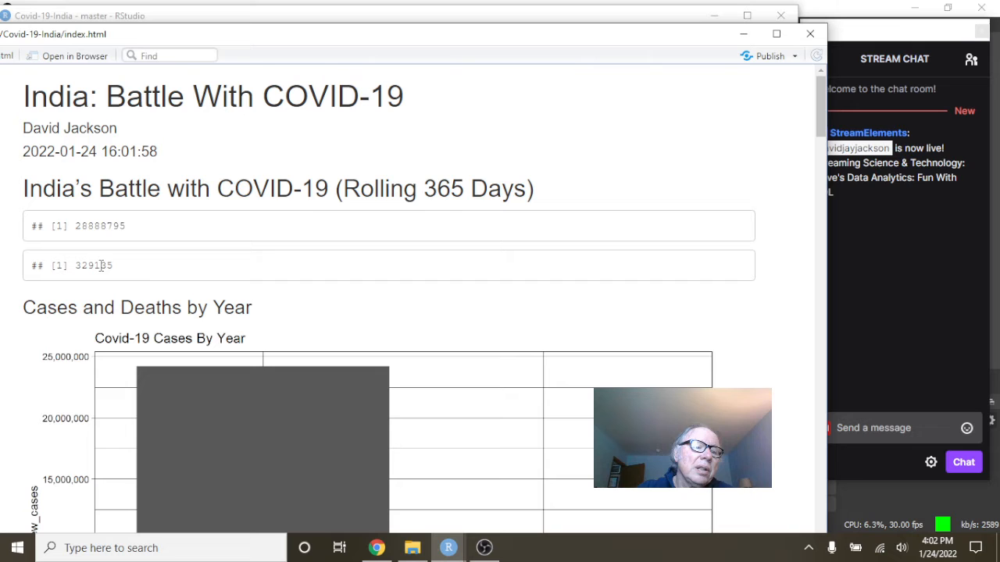
- Scroll past the cases and deaths-by-year bar charts to the 'COVID-19 Cases by Date' plot
{"action": "scroll", "scroll_direction": "down", "scroll_amount": 3}
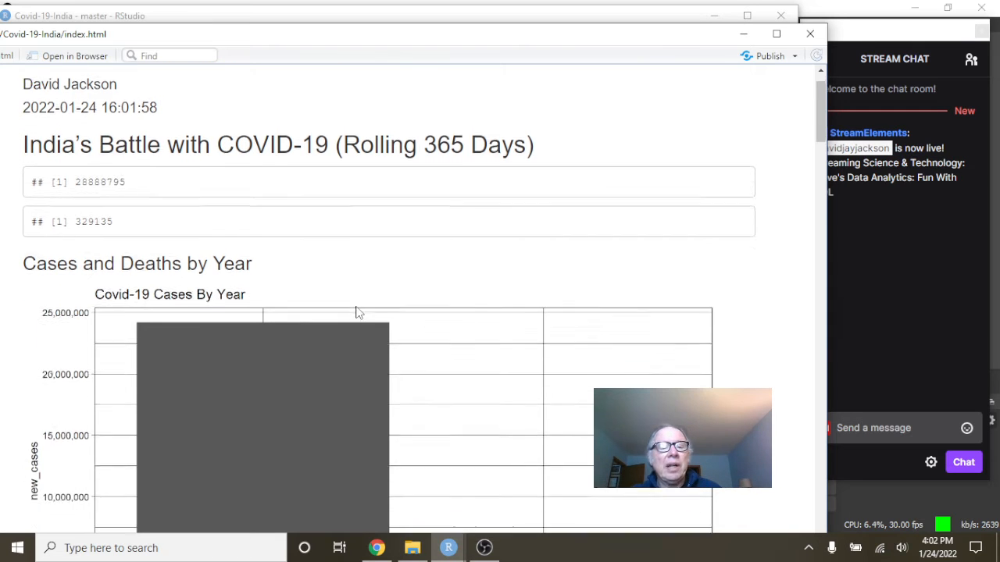
{"action": "scroll", "scroll_direction": "down", "scroll_amount": 3}
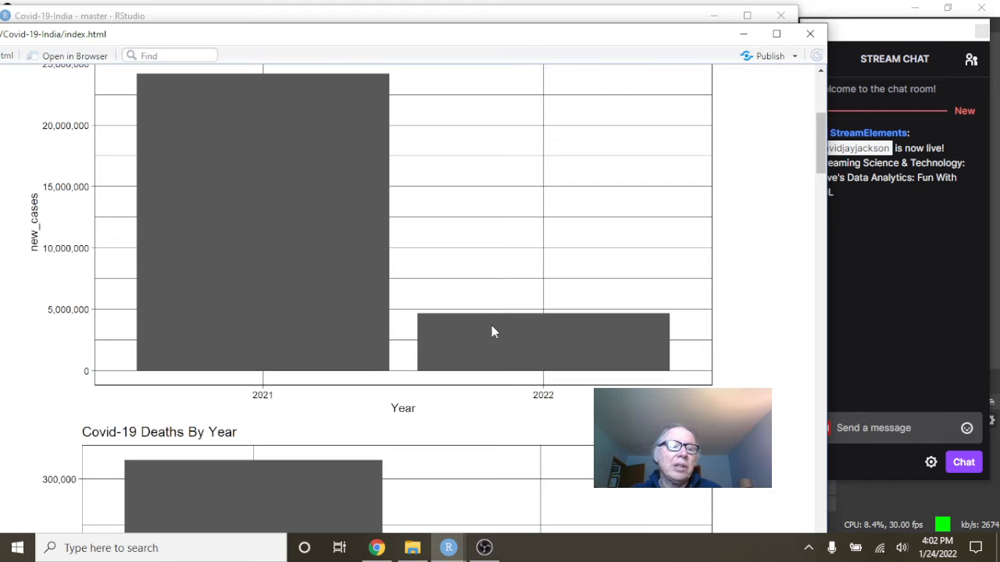
{"action": "mouse_move", "coordinate": [566, 331]}
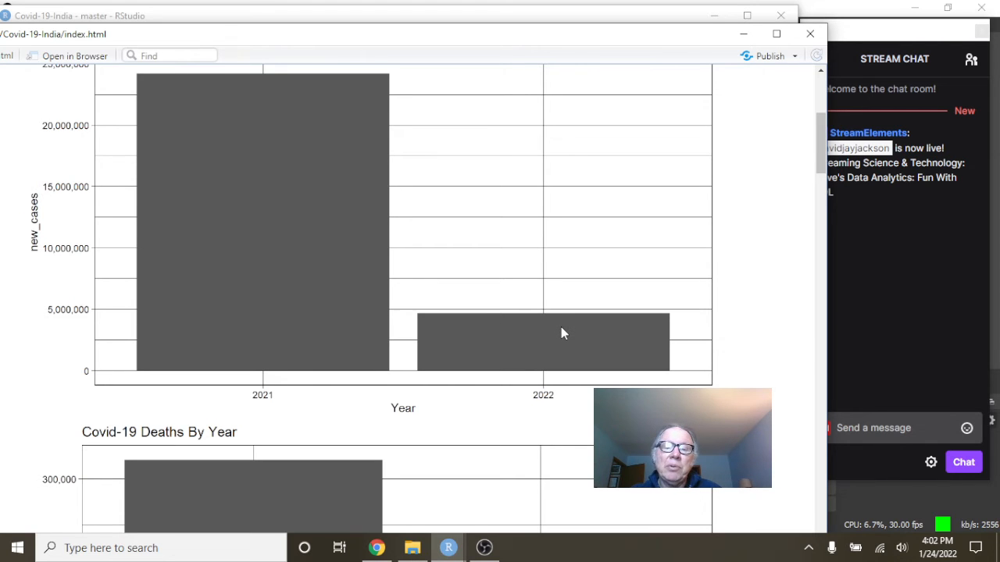
{"action": "mouse_move", "coordinate": [566, 337]}
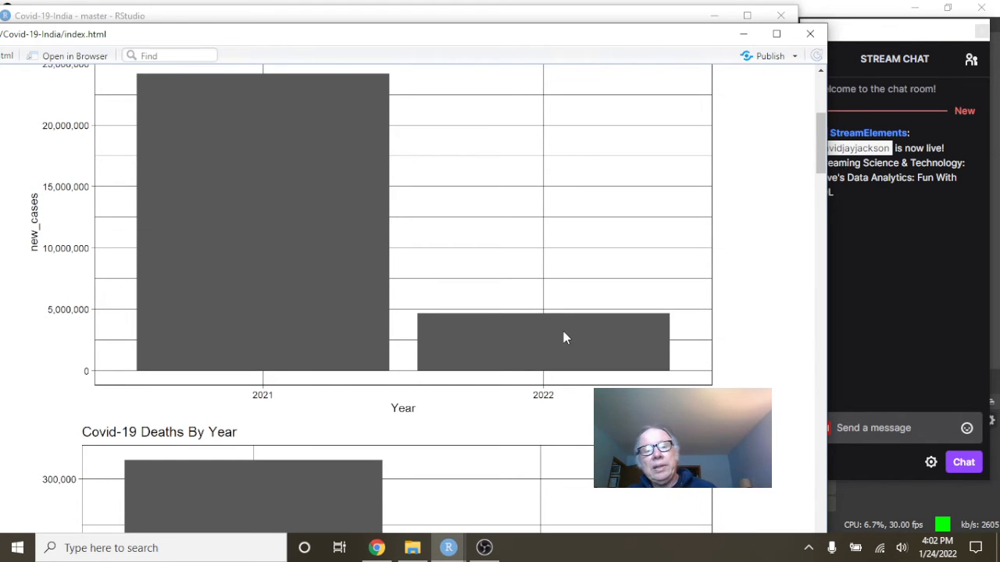
{"action": "scroll", "scroll_direction": "down", "scroll_amount": 3}
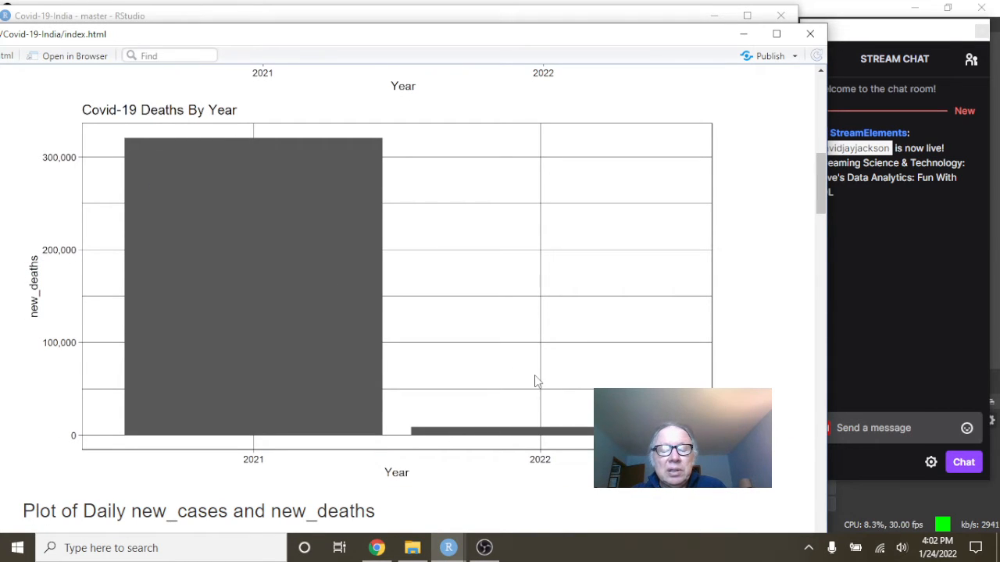
{"action": "scroll", "scroll_direction": "down", "scroll_amount": 3}
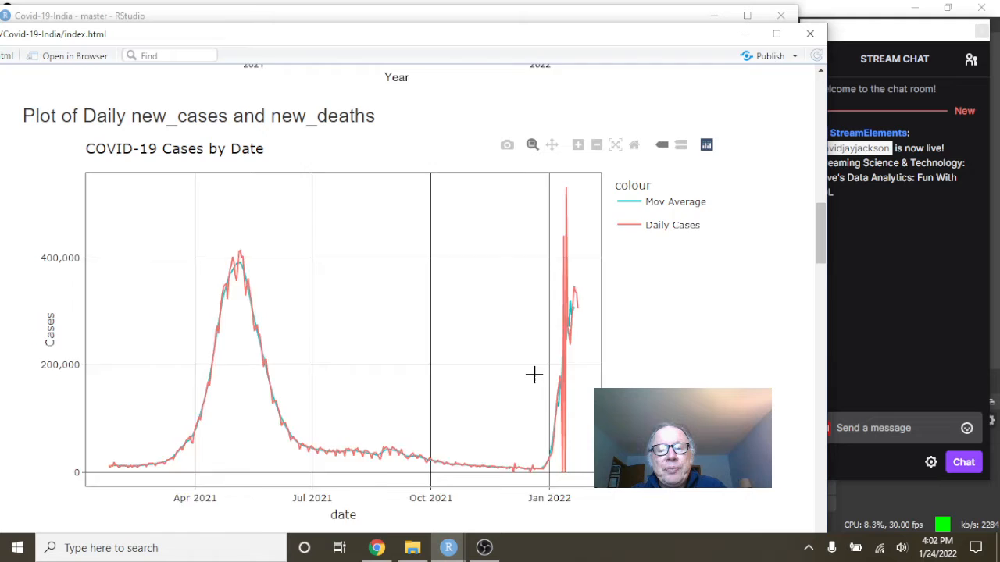
- Inspect the January 2022 surge on the daily cases plot and scroll on to the deaths-by-date chart
{"action": "scroll", "scroll_direction": "down", "scroll_amount": 3}
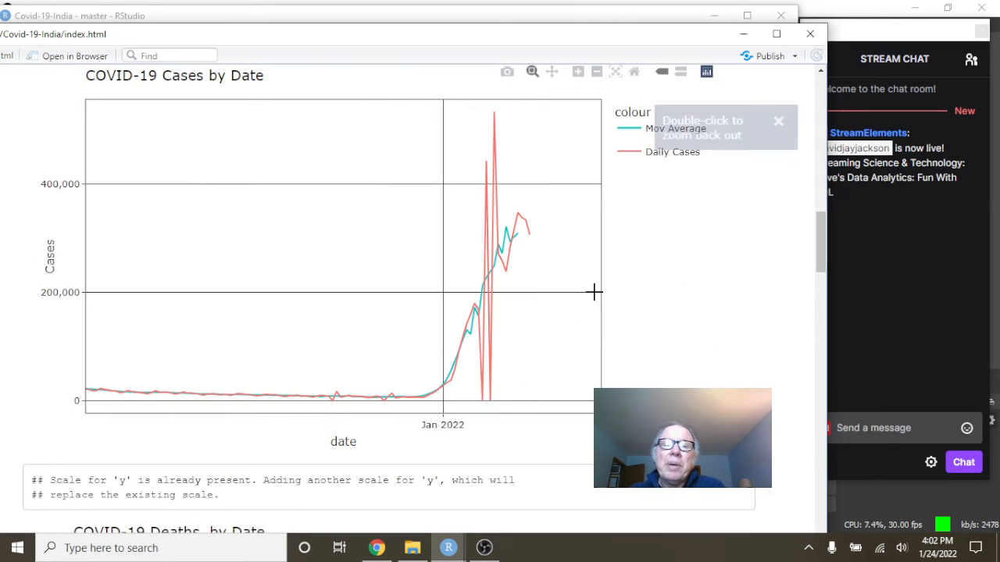
{"action": "mouse_move", "coordinate": [475, 292]}
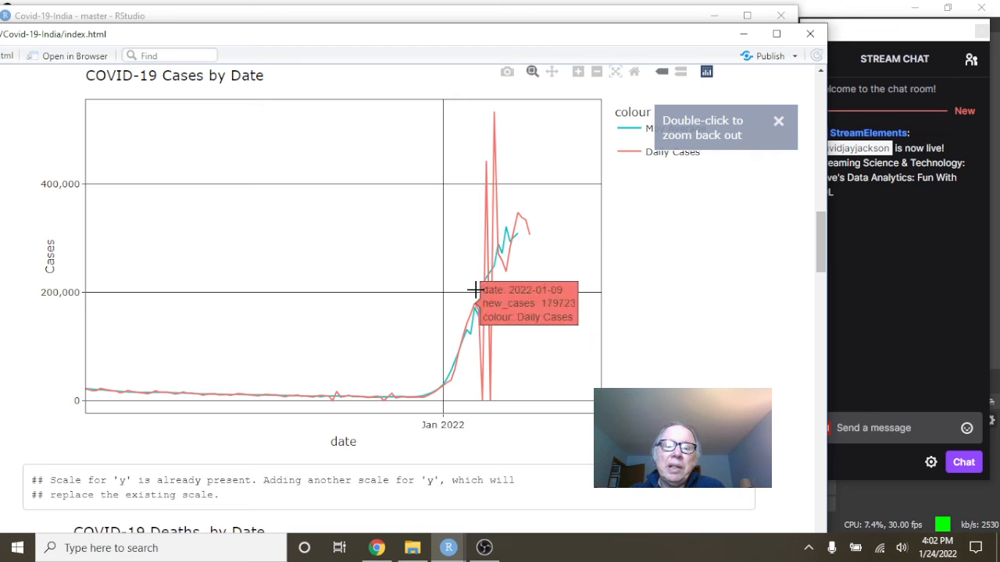
{"action": "mouse_move", "coordinate": [525, 238]}
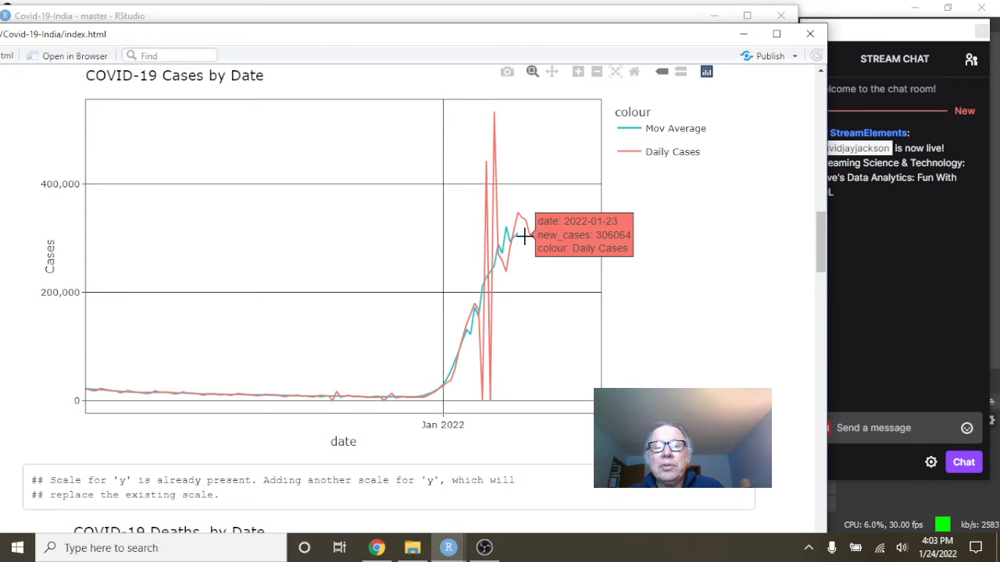
{"action": "mouse_move", "coordinate": [518, 233]}
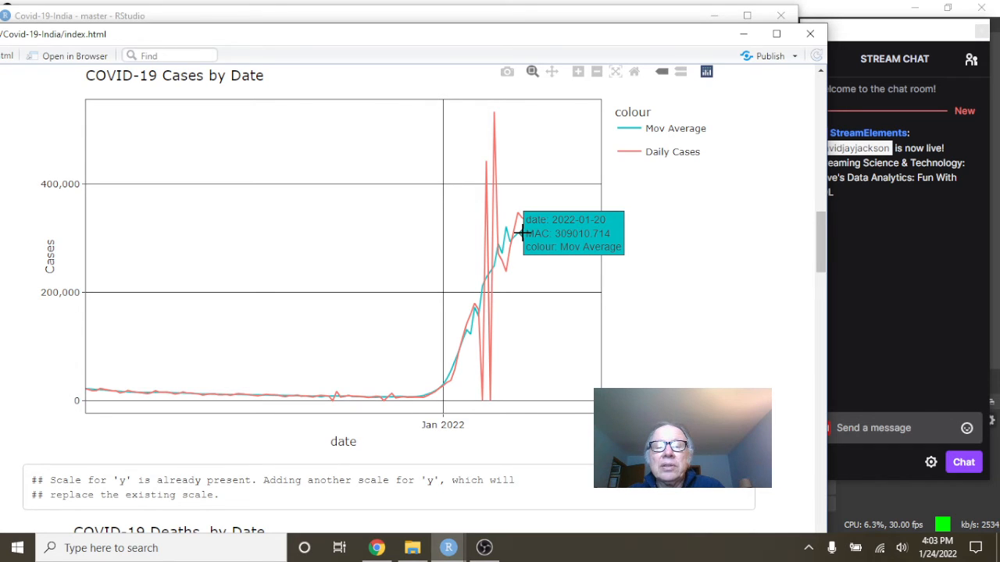
{"action": "scroll", "scroll_direction": "down", "scroll_amount": 3}
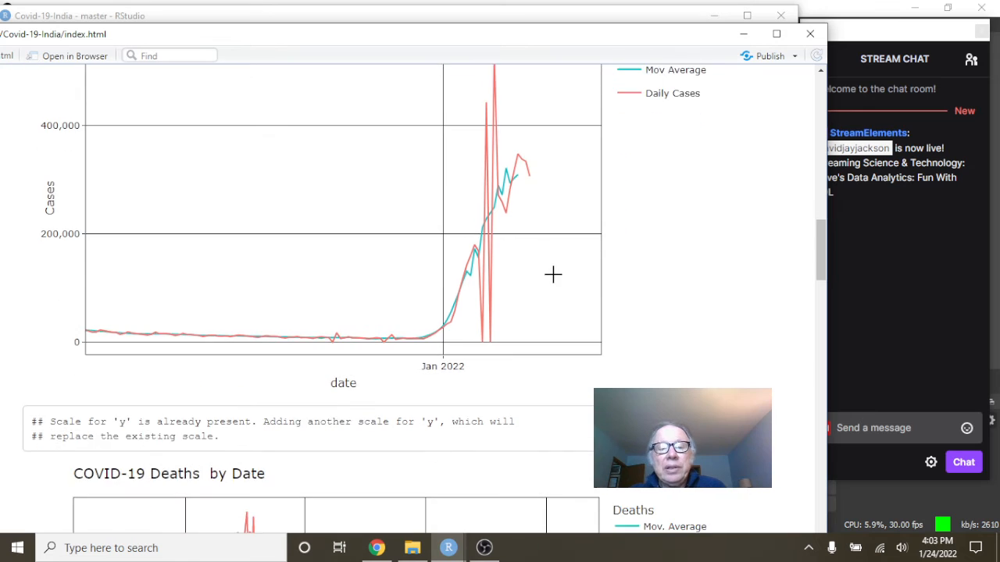
{"action": "scroll", "scroll_direction": "down", "scroll_amount": 3}
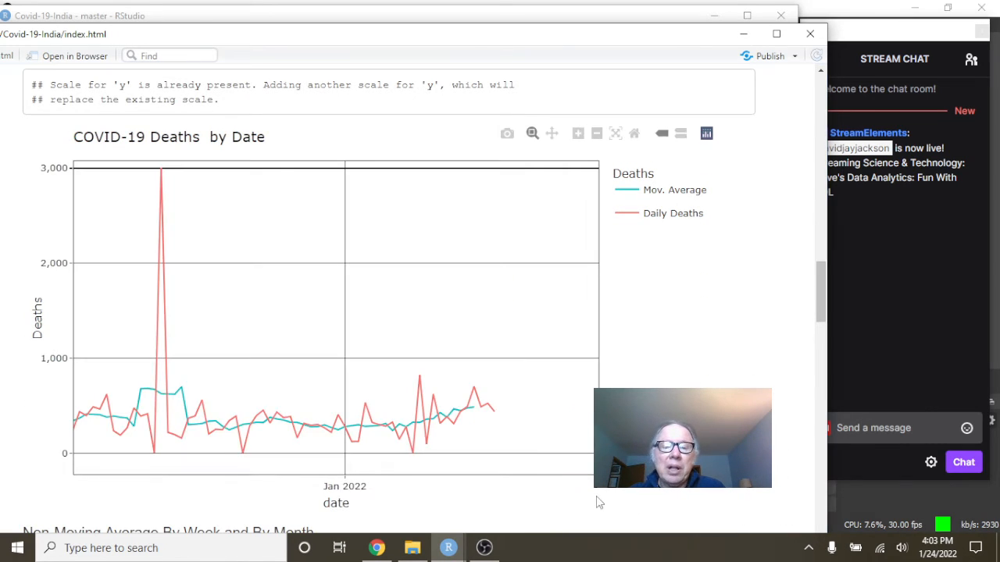
{"action": "mouse_move", "coordinate": [493, 412]}
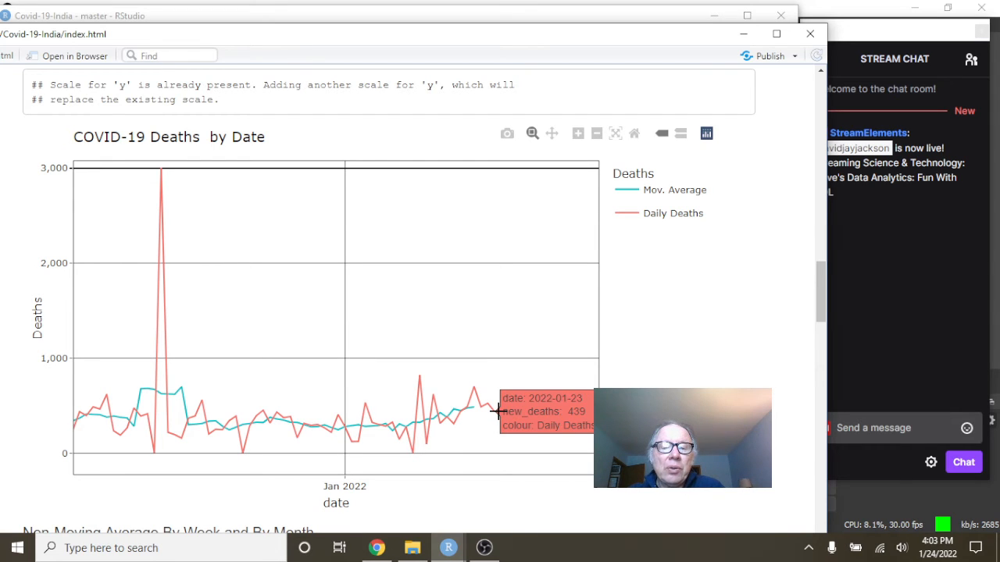
{"action": "mouse_move", "coordinate": [468, 408]}
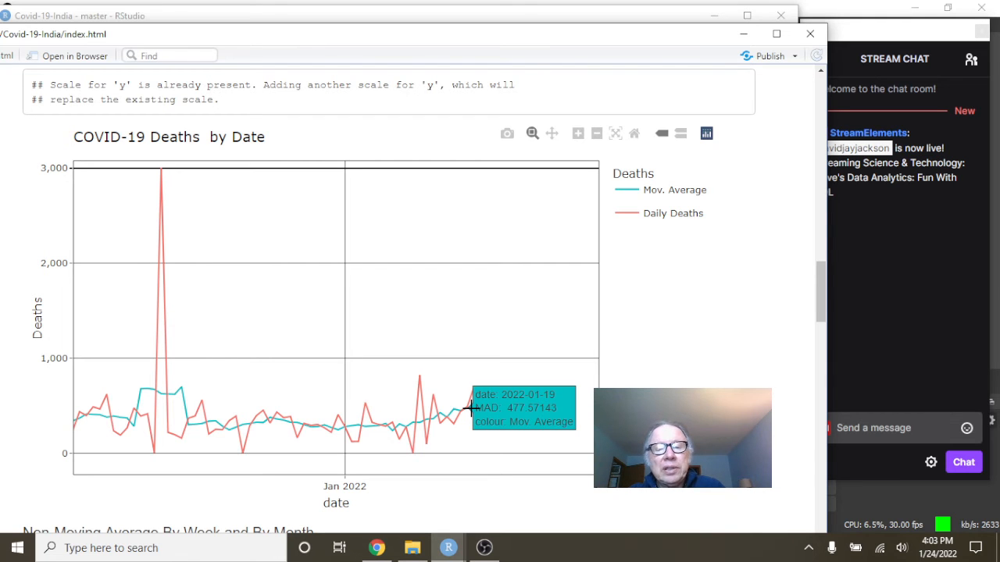
- Scroll from the 'COVID-19 Deaths by Date' chart down to the Weekly Cases bar chart
{"action": "scroll", "scroll_direction": "down", "scroll_amount": 3}
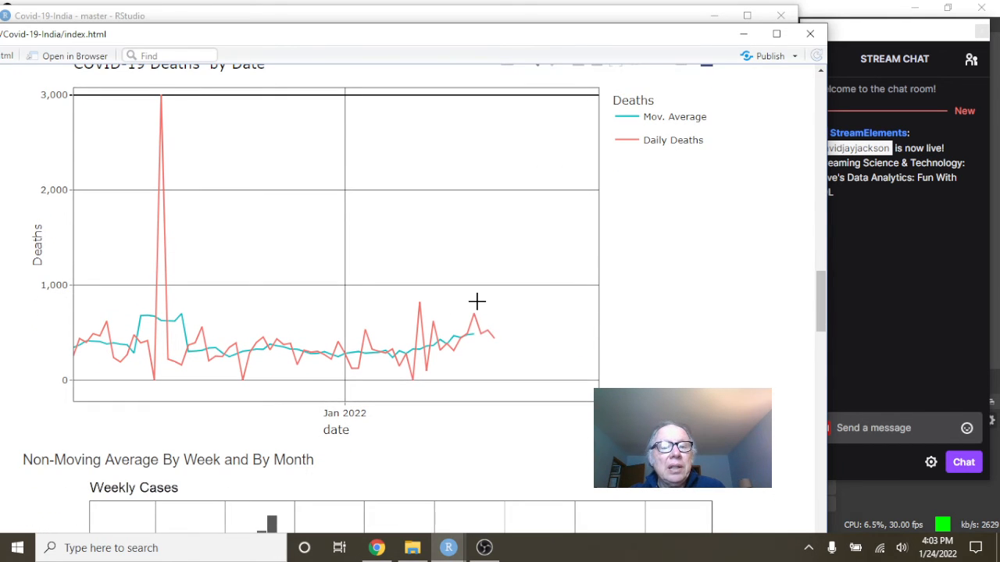
{"action": "mouse_move", "coordinate": [497, 337]}
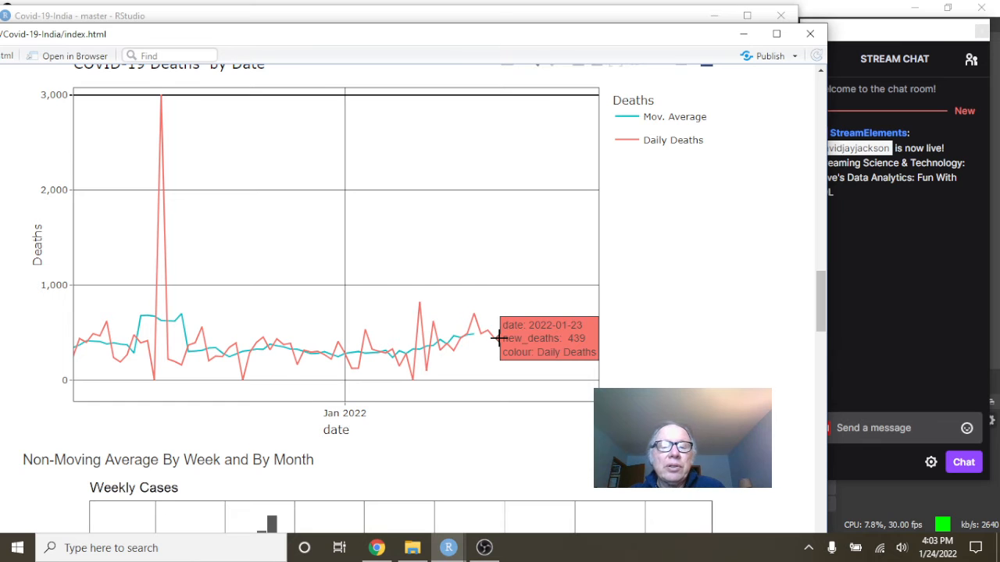
{"action": "scroll", "scroll_direction": "down", "scroll_amount": 3}
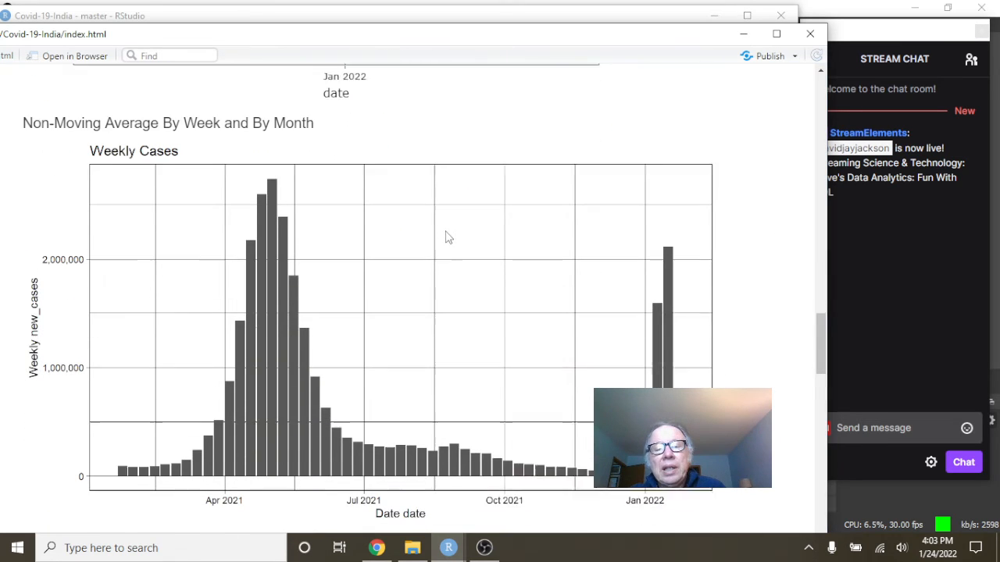
- Scroll past the Weekly Cases chart until the Weekly Deaths chart is in view
{"action": "scroll", "scroll_direction": "down", "scroll_amount": 3}
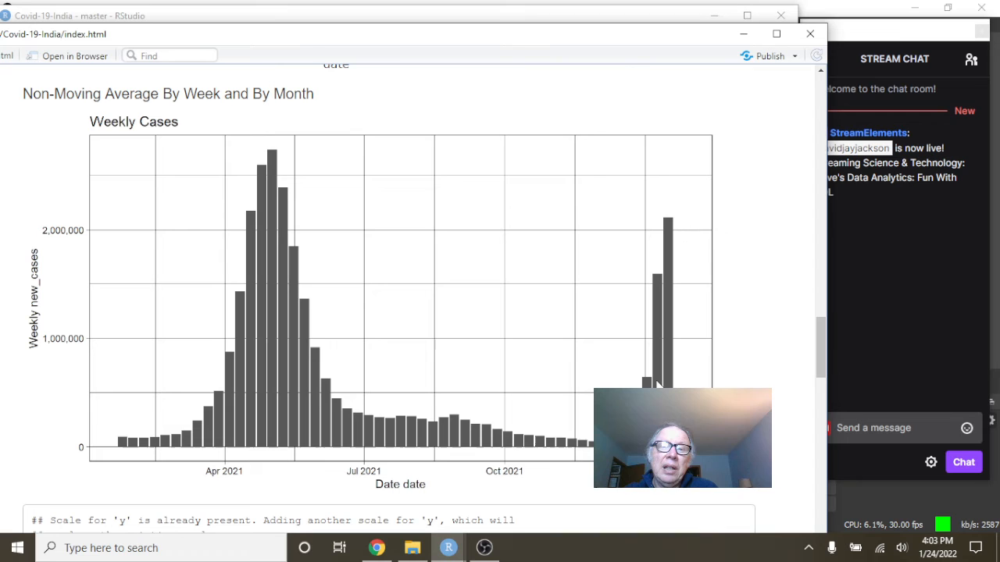
{"action": "mouse_move", "coordinate": [678, 282]}
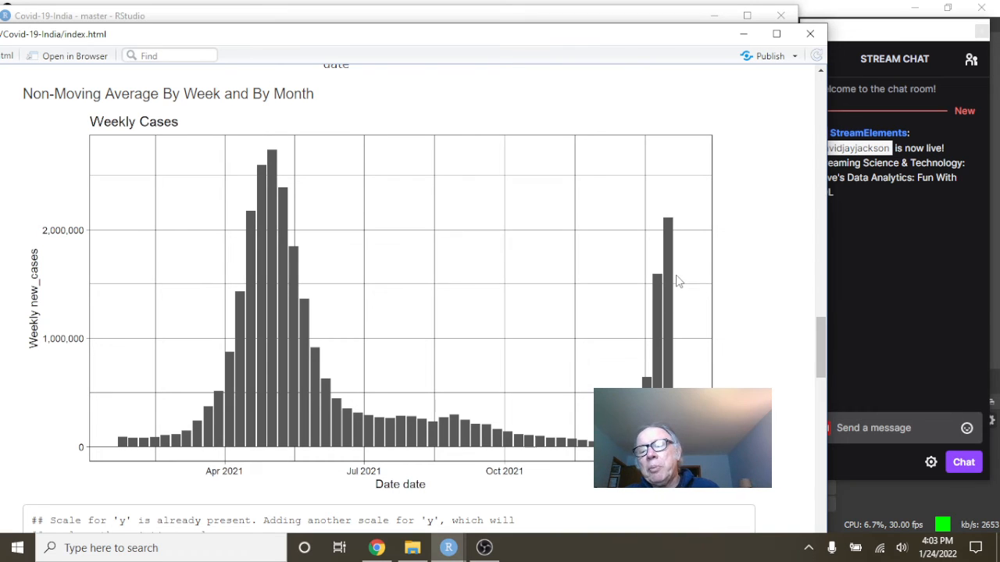
{"action": "mouse_move", "coordinate": [624, 346]}
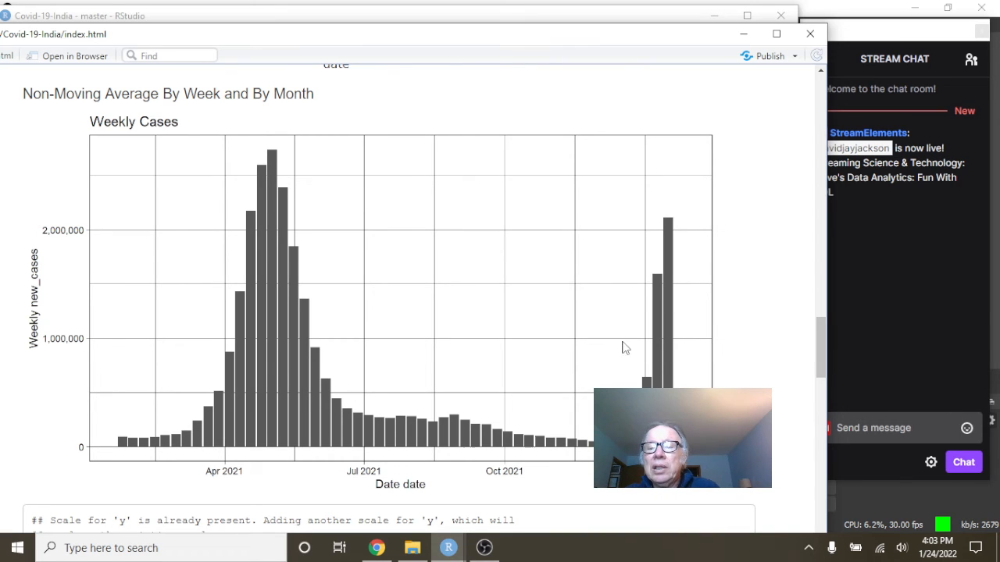
{"action": "scroll", "scroll_direction": "down", "scroll_amount": 3}
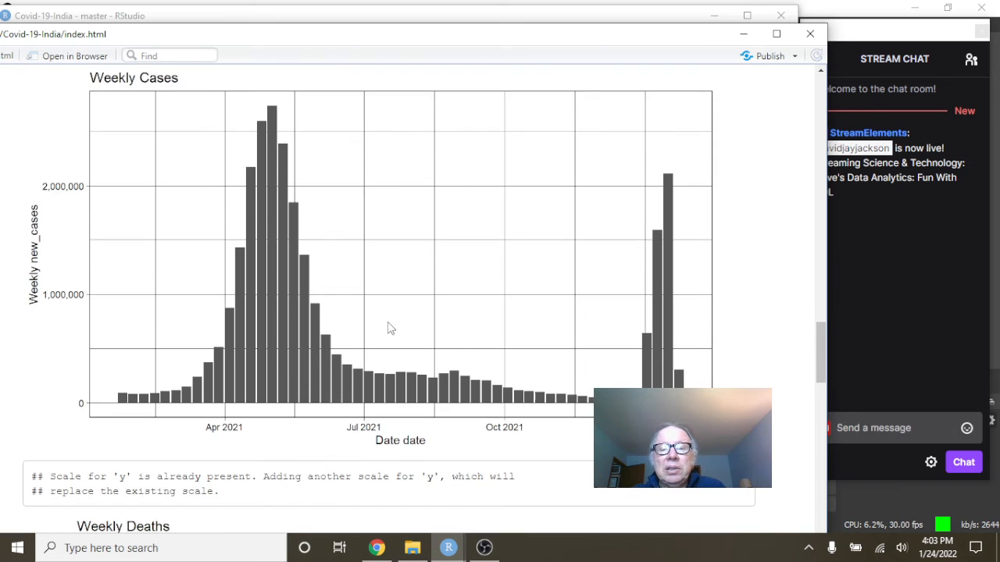
{"action": "scroll", "scroll_direction": "down", "scroll_amount": 3}
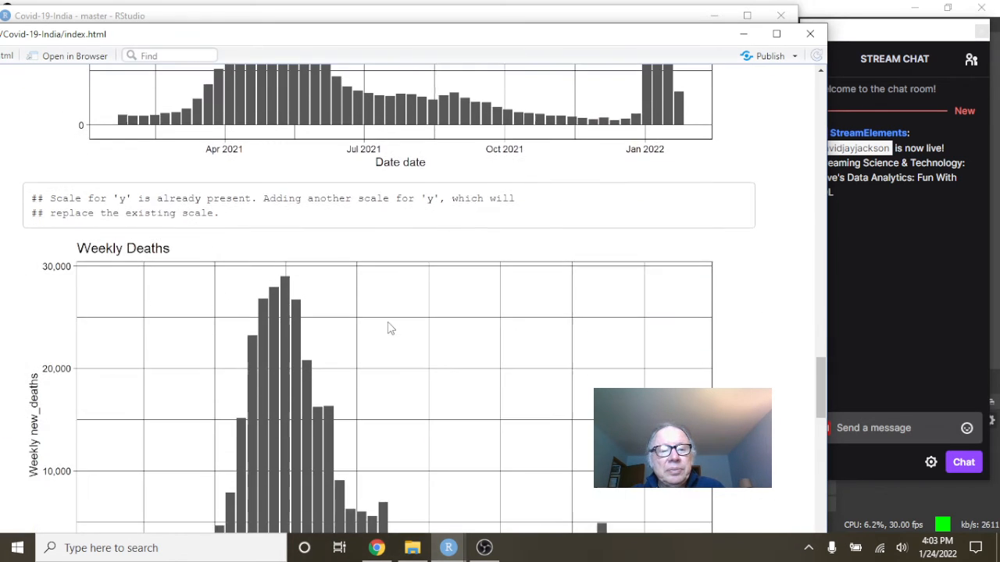
- Scroll from Weekly Deaths down to the 'Monthly new_cases and new_deaths' section
{"action": "scroll", "scroll_direction": "down", "scroll_amount": 3}
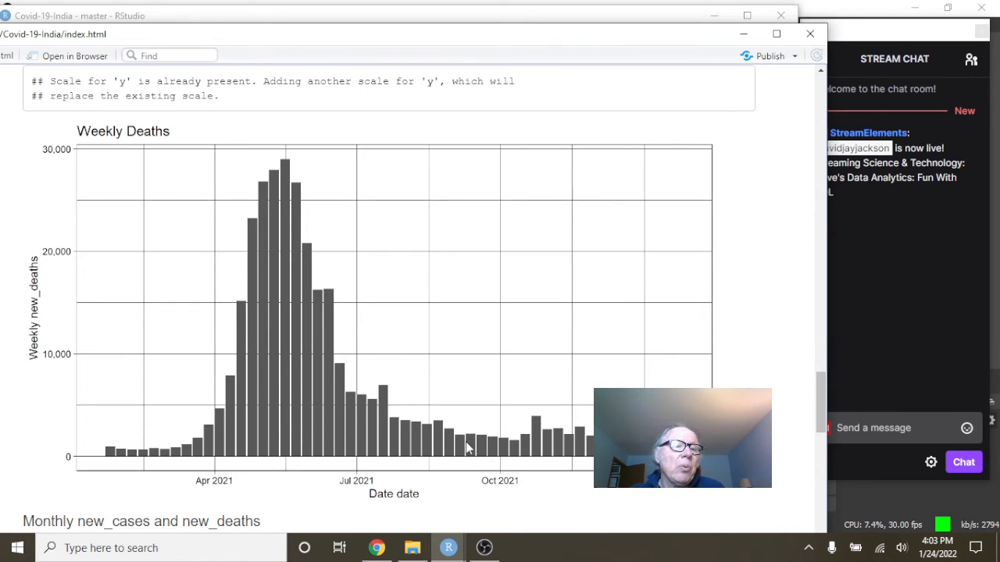
{"action": "mouse_move", "coordinate": [414, 413]}
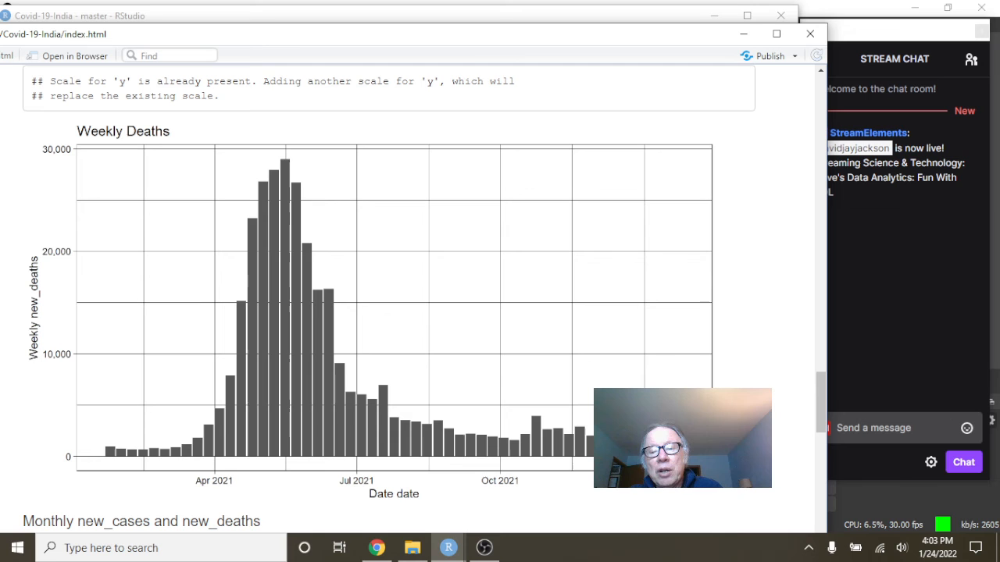
{"action": "mouse_move", "coordinate": [521, 403]}
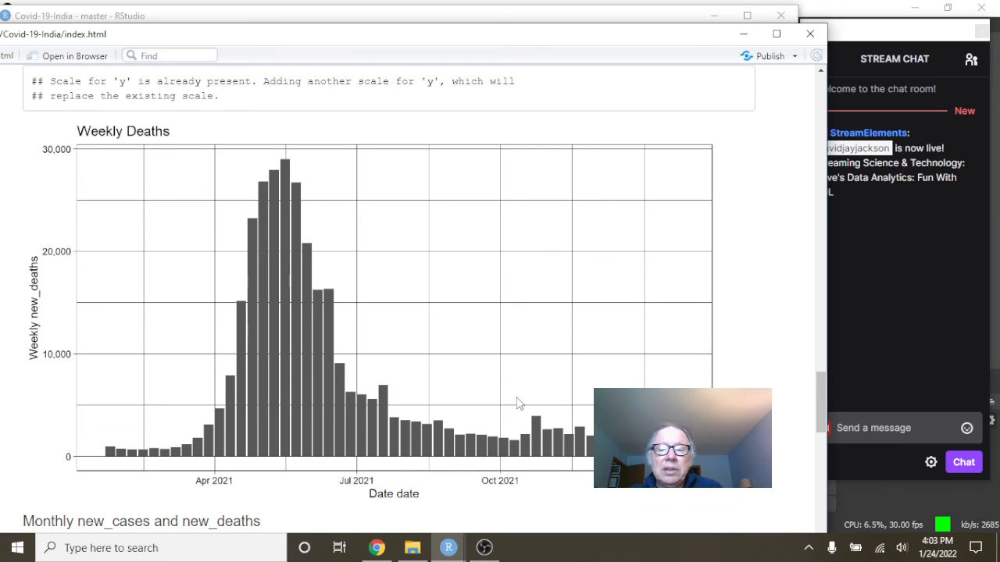
{"action": "scroll", "scroll_direction": "down", "scroll_amount": 3}
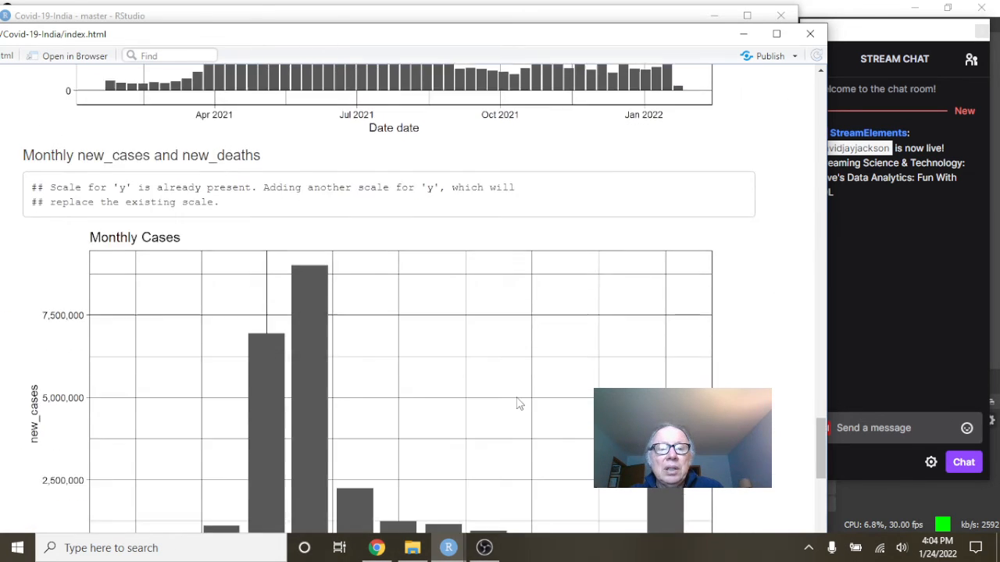
- Scroll past the Monthly Cases chart to the Monthly Deaths bar chart
{"action": "scroll", "scroll_direction": "down", "scroll_amount": 3}
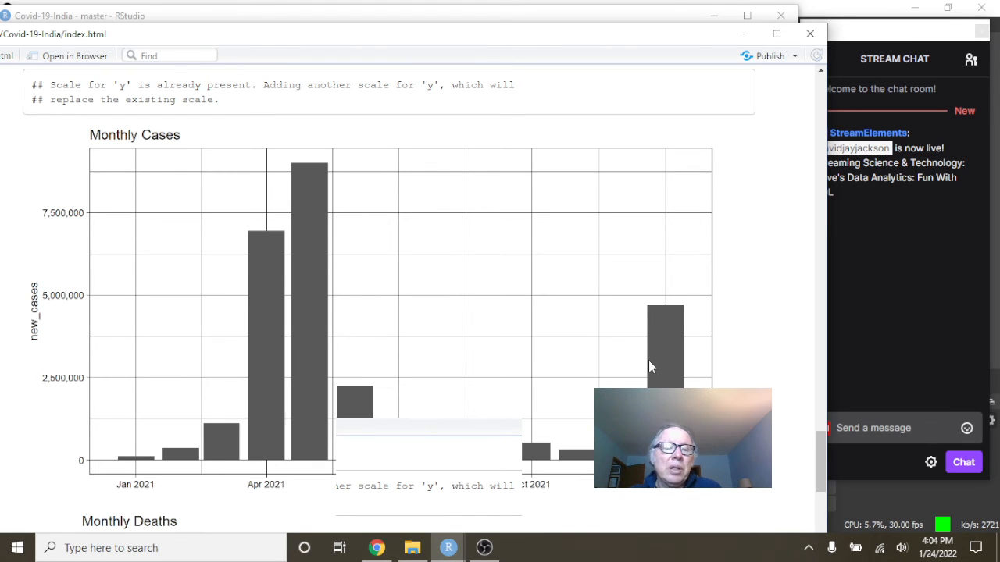
{"action": "scroll", "scroll_direction": "down", "scroll_amount": 3}
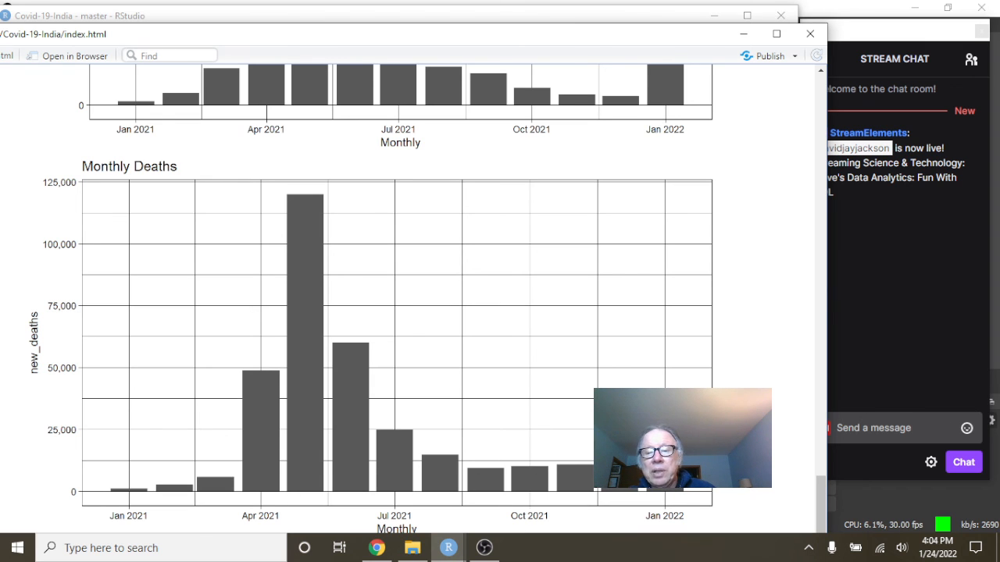
{"action": "mouse_move", "coordinate": [544, 486]}
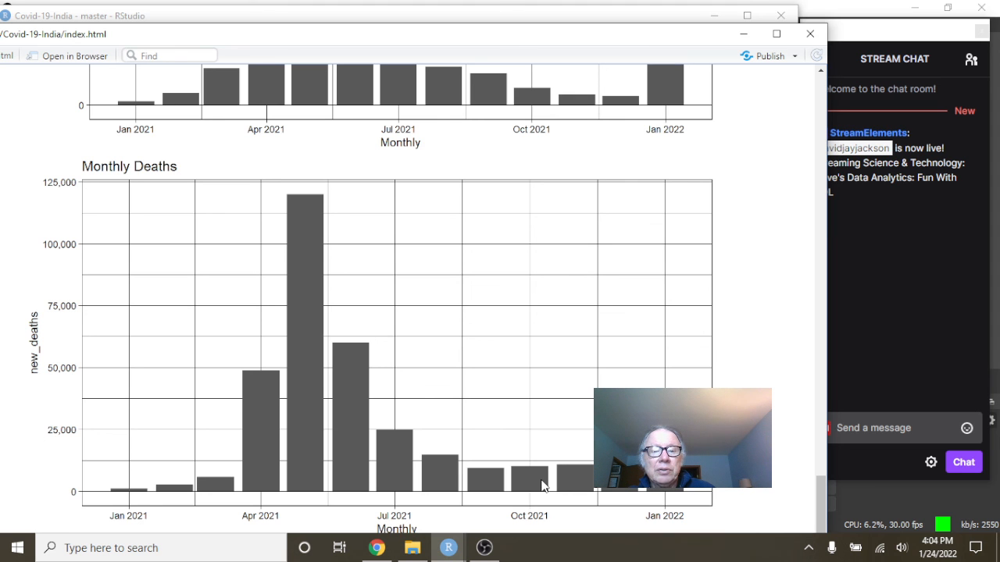